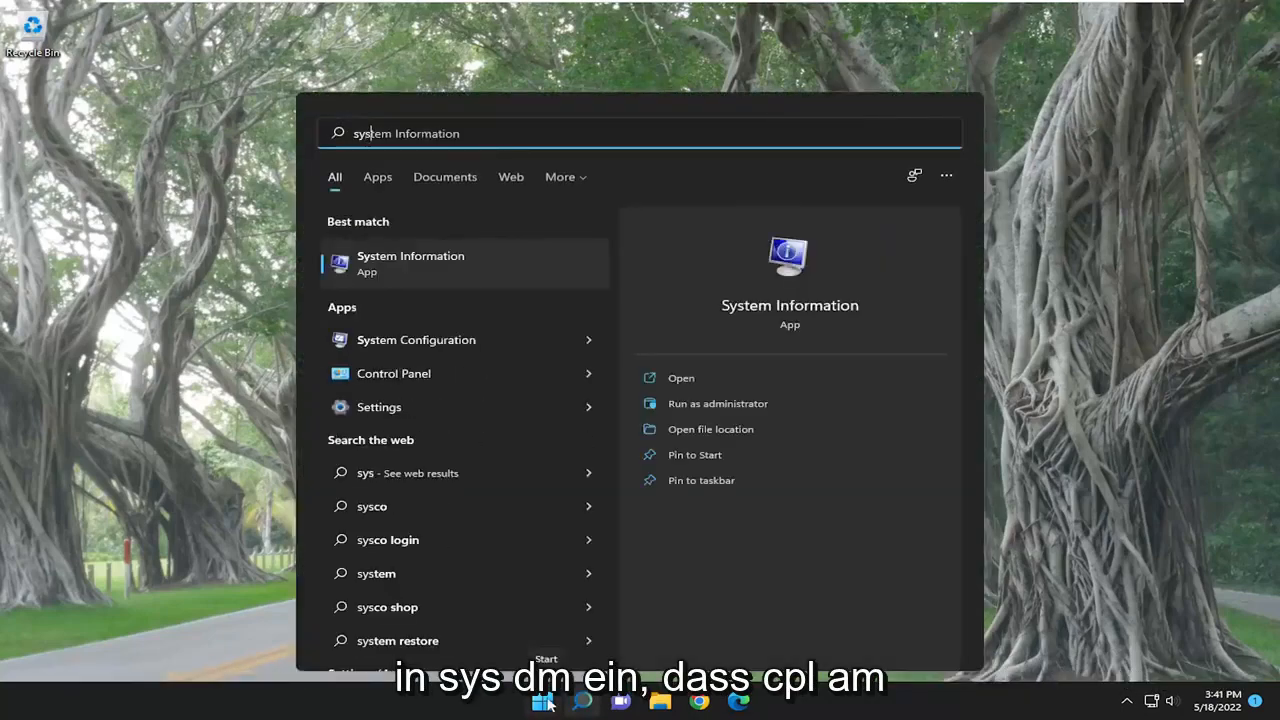
- Run sysdm.cpl from Windows Search to show the computer name and workgroup
text(sysdm.cpl)
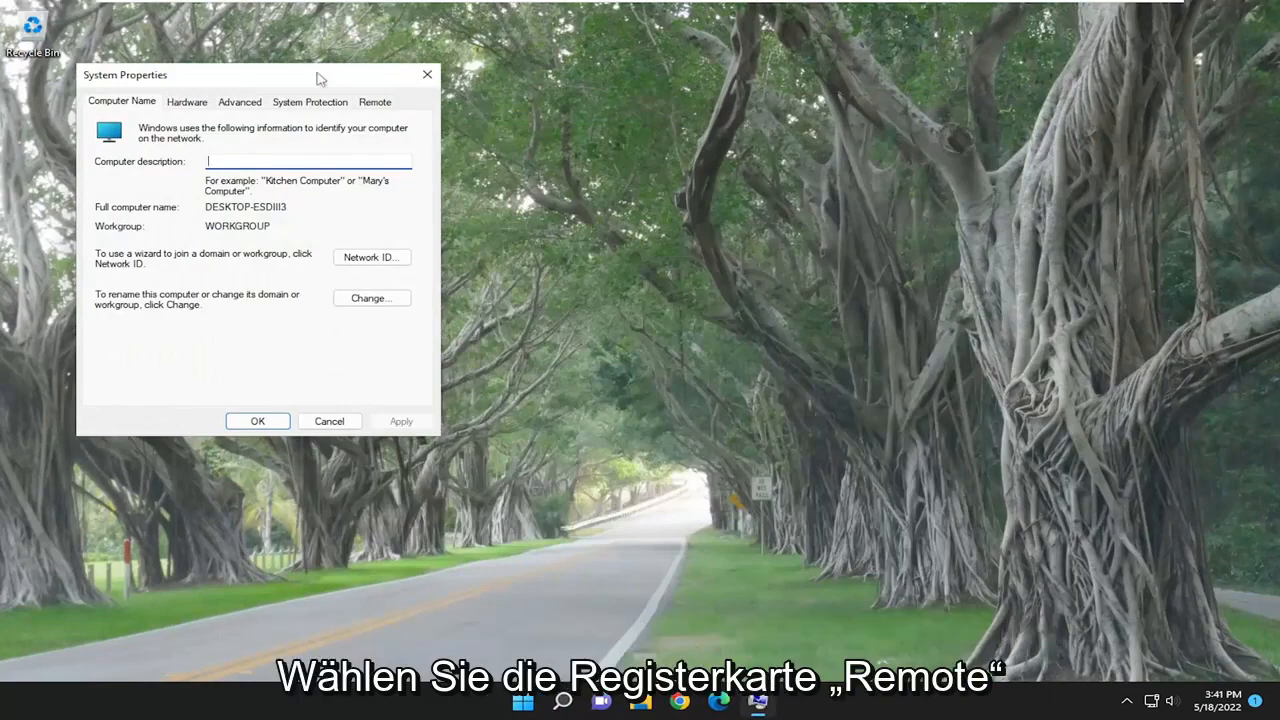
- On the Remote tab, allow remote connections and view the Remote Desktop Users list
click(375, 101)
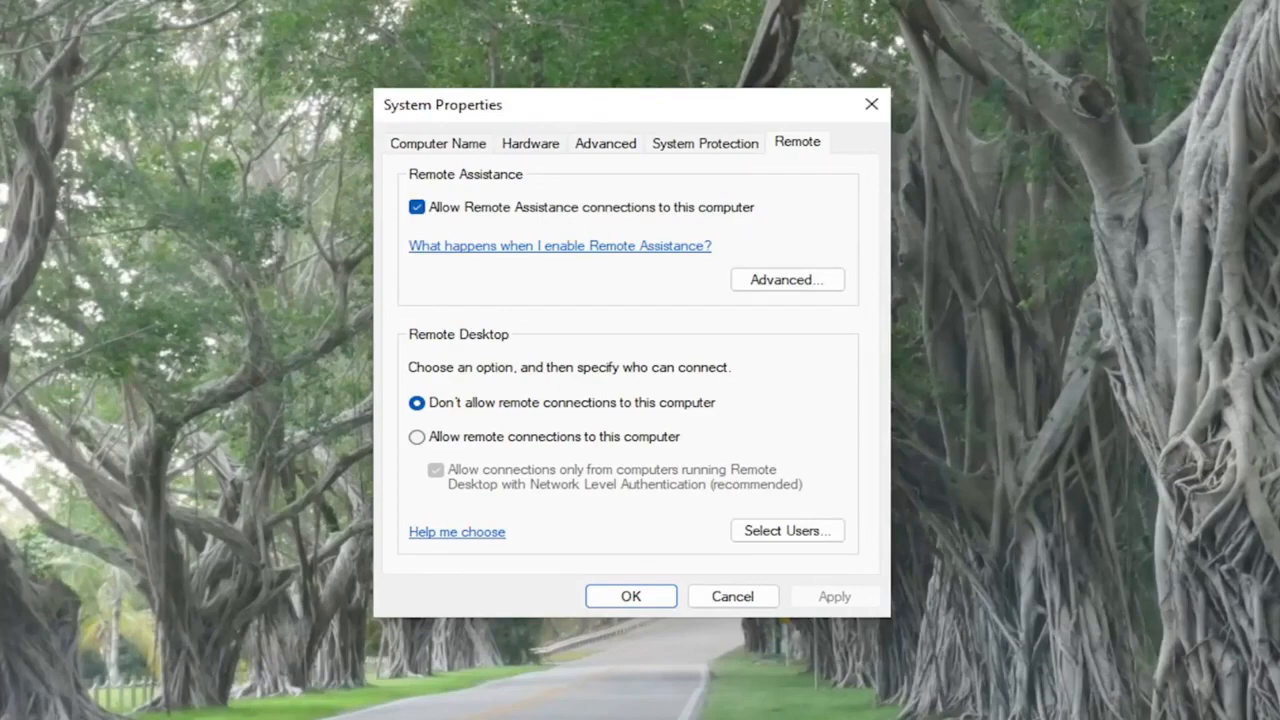
mouse_move(565, 445)
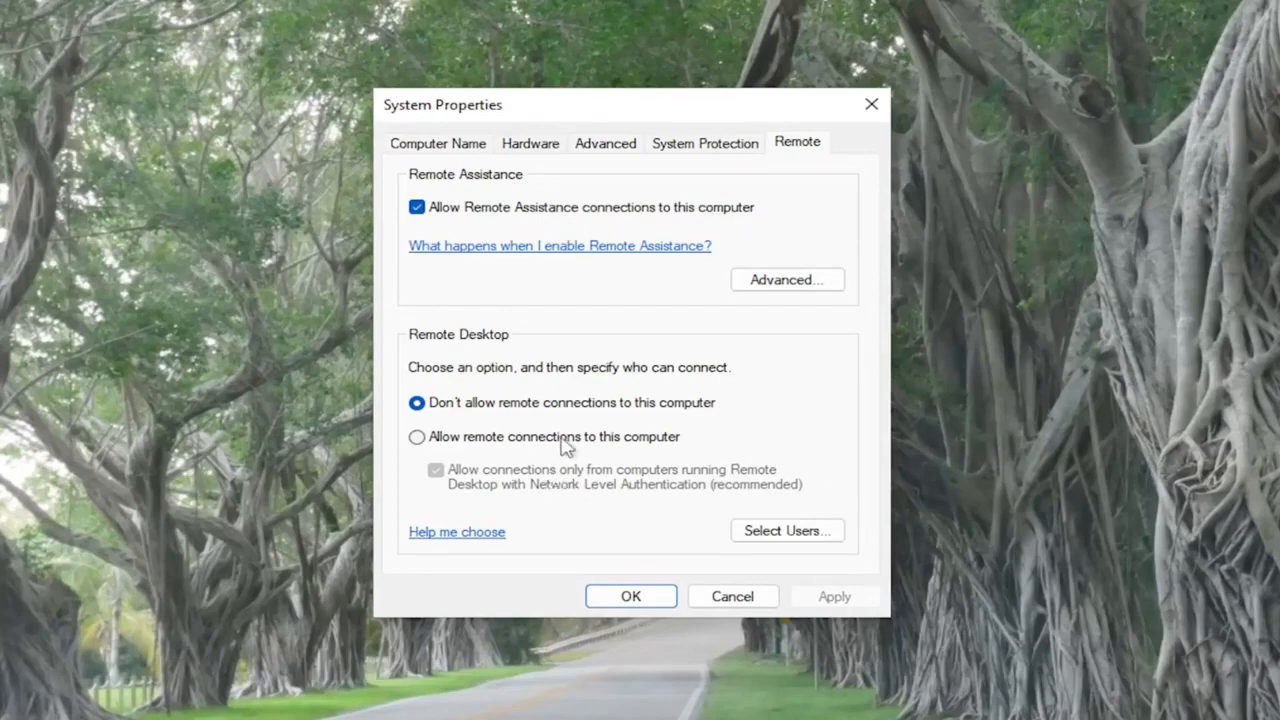
click(416, 436)
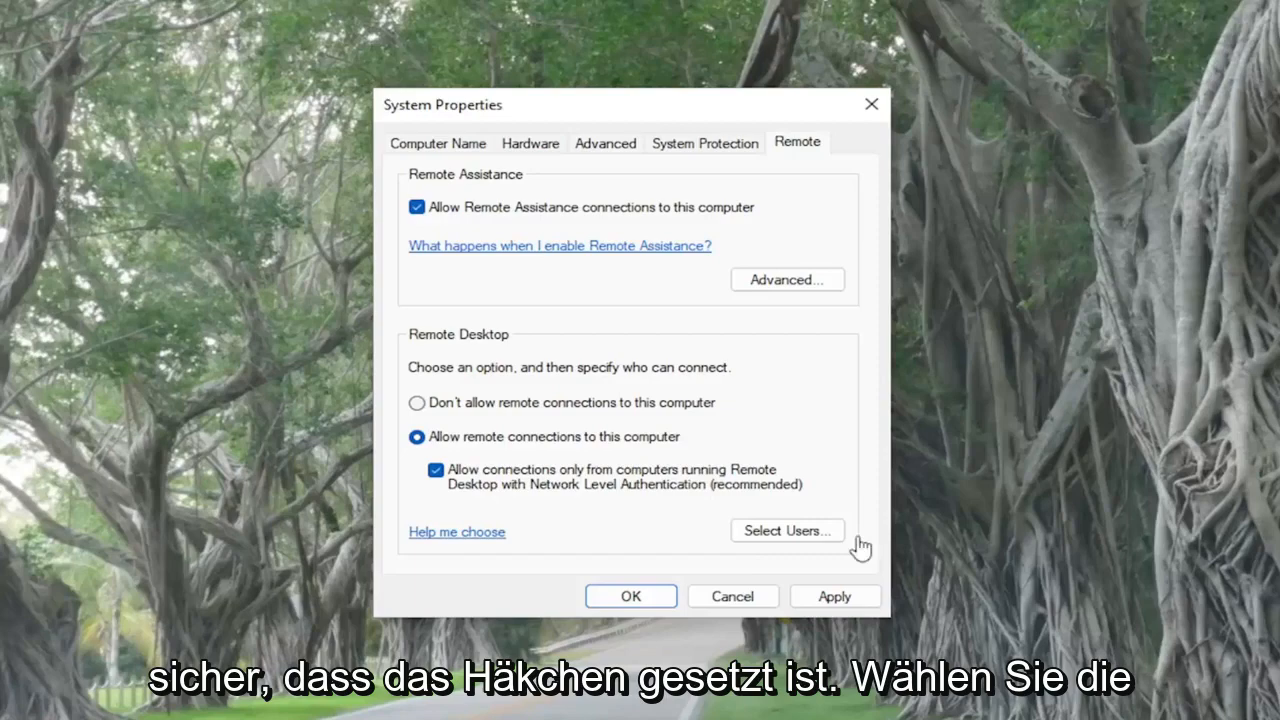
click(787, 530)
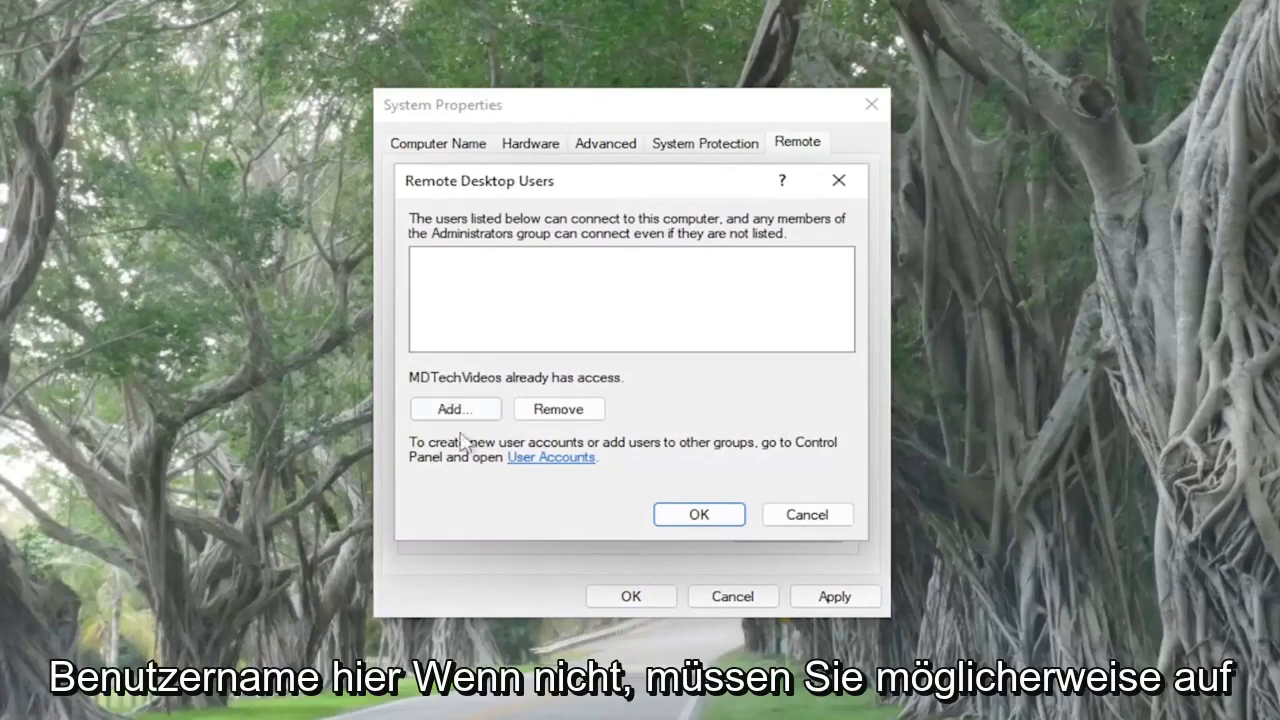
- Look up 'Everyone' as a remote user, cancel without adding, and close the users list
click(454, 408)
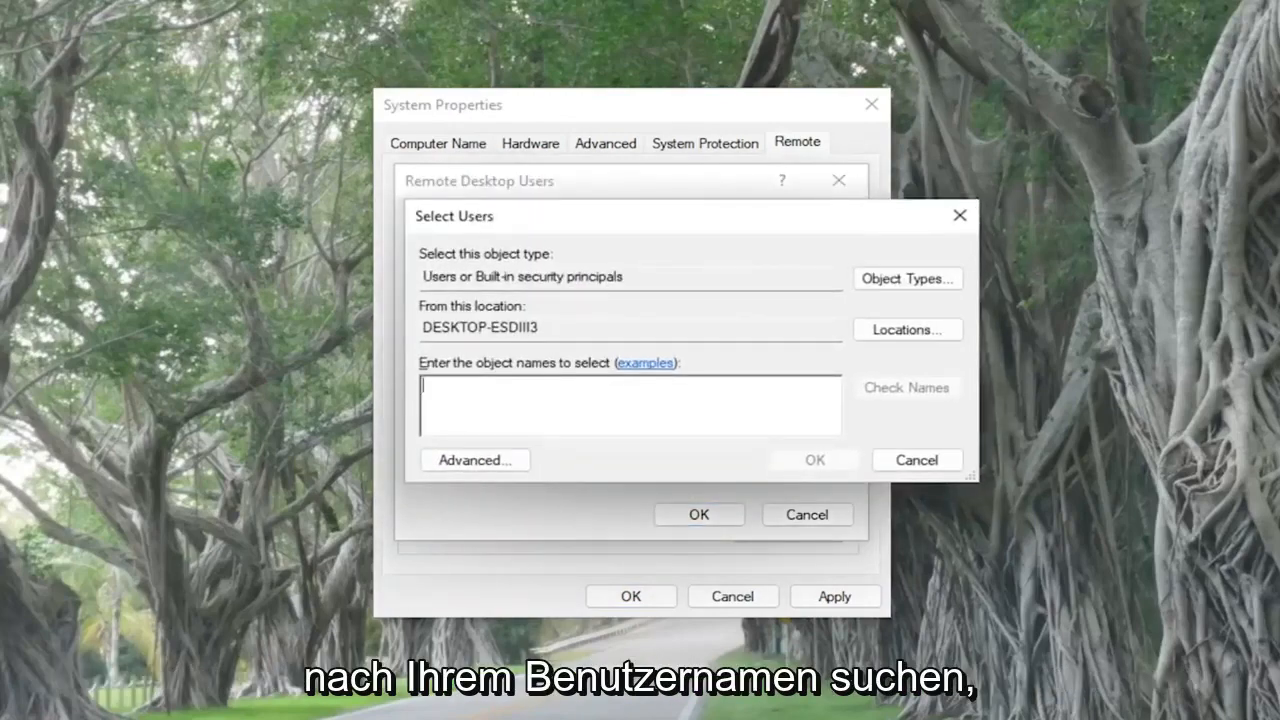
text(Everyone)
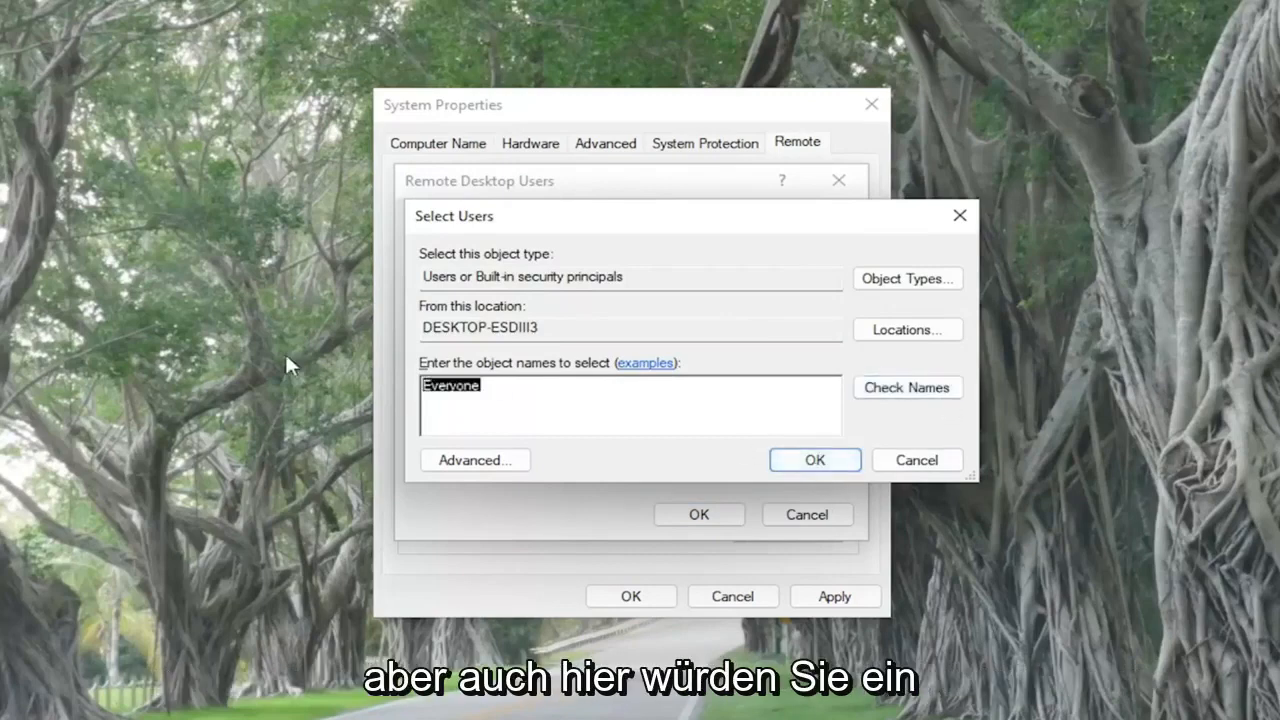
click(814, 459)
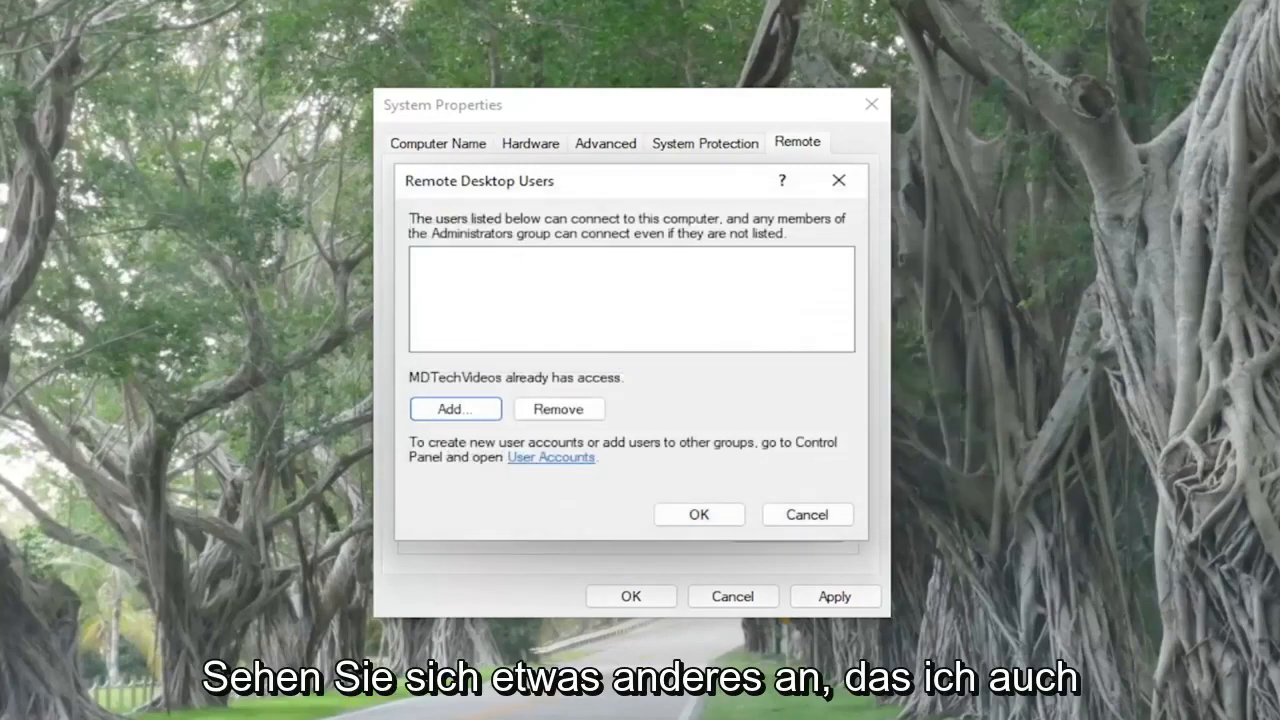
click(698, 514)
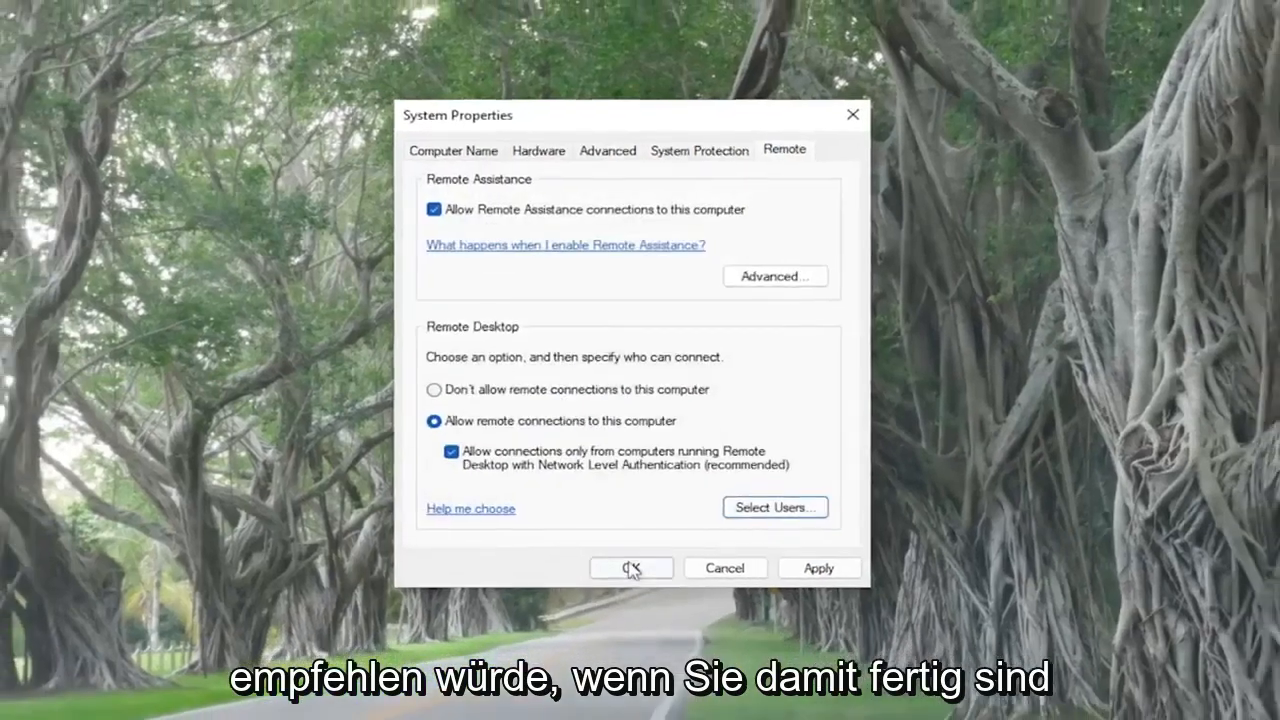
- Save the remote settings and launch Command Prompt as administrator from Windows Search
click(630, 568)
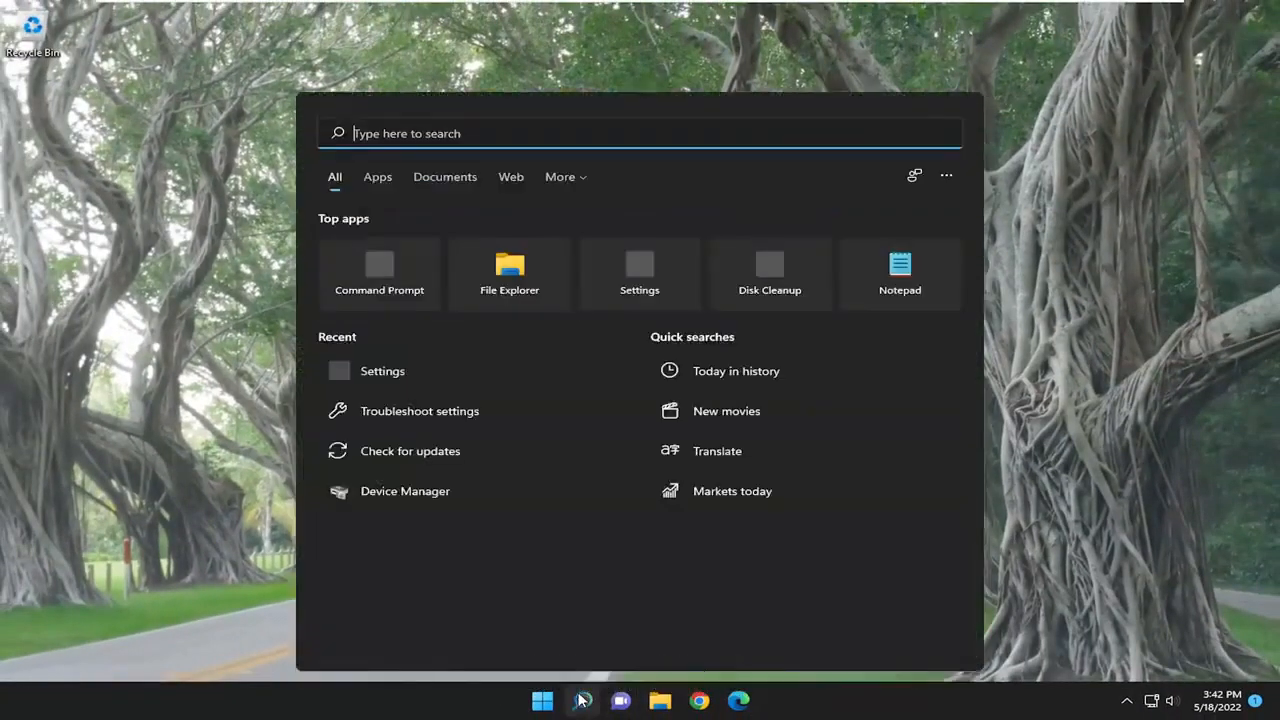
text(cmd)
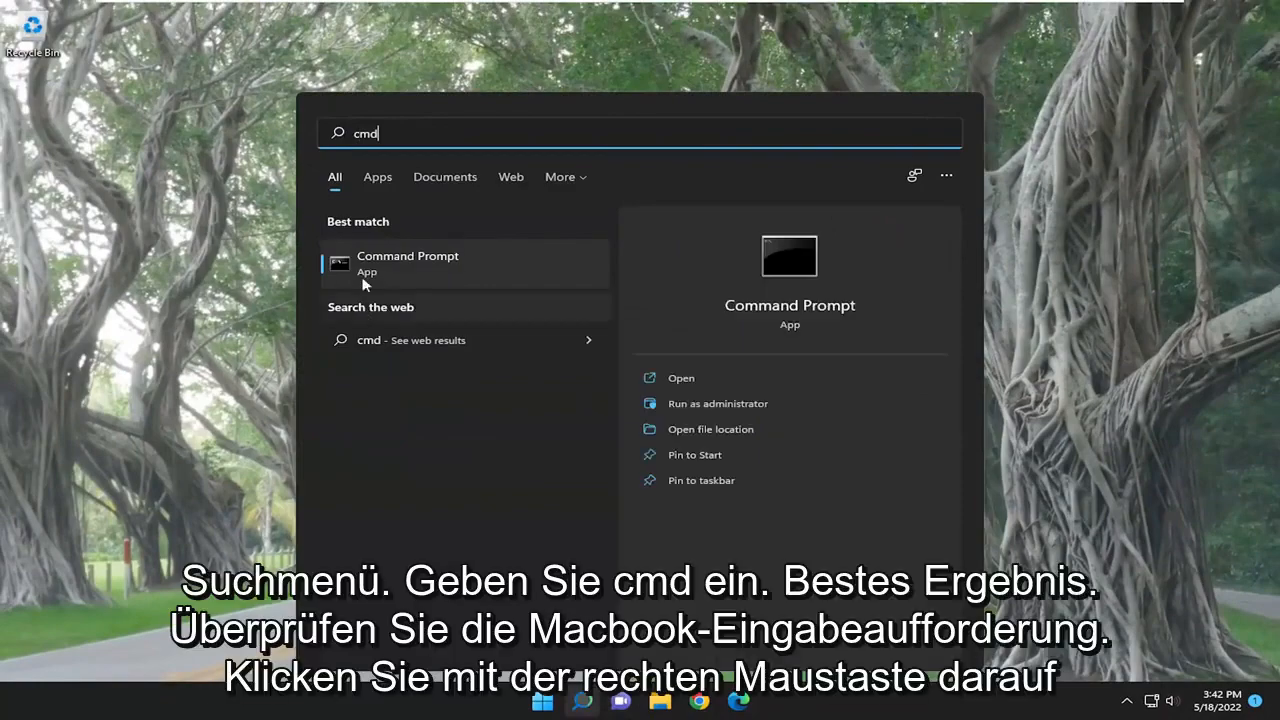
right_click(407, 263)
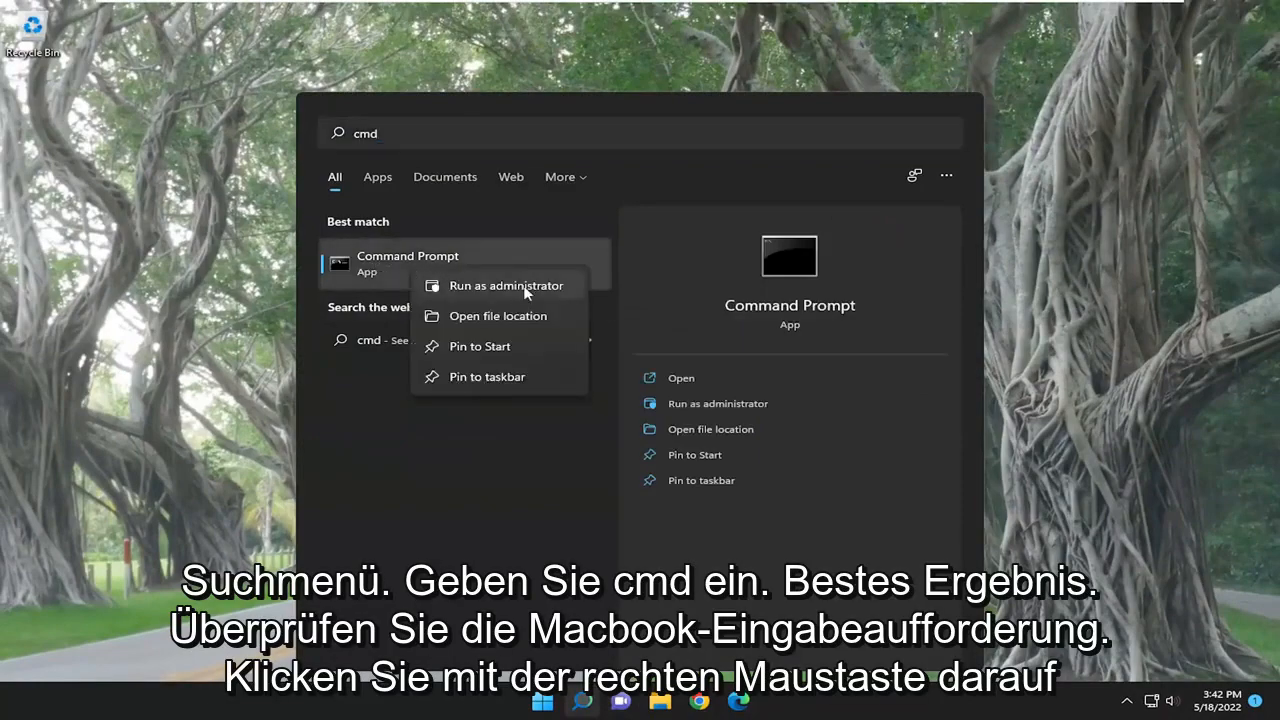
click(506, 285)
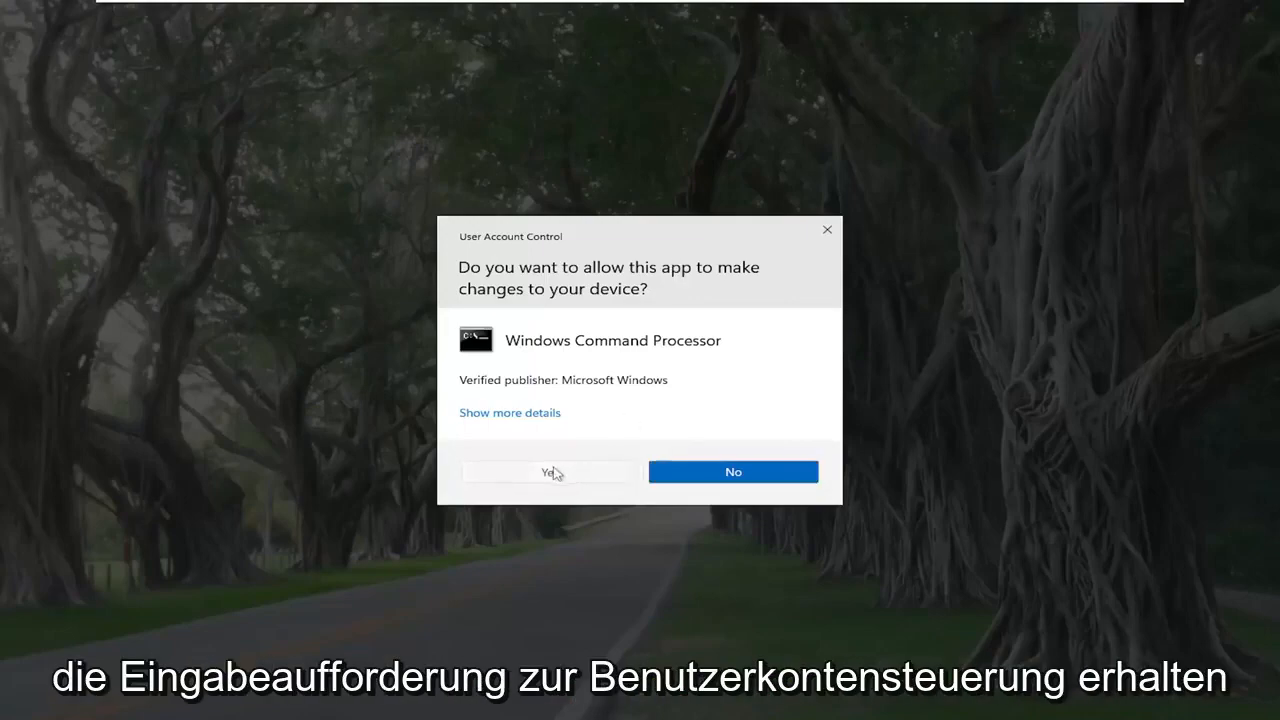
click(546, 471)
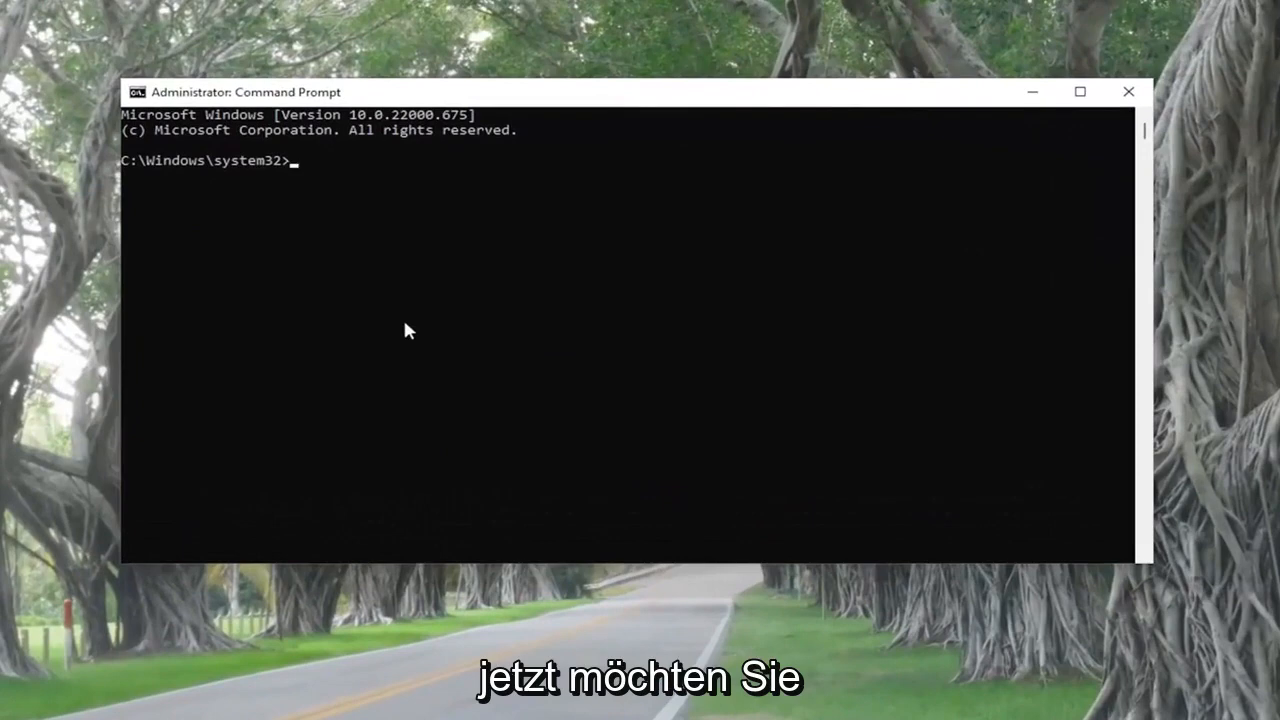
- Run ipconfig to list the Ethernet0 and Bluetooth adapter IP configuration
text(ipconfig)
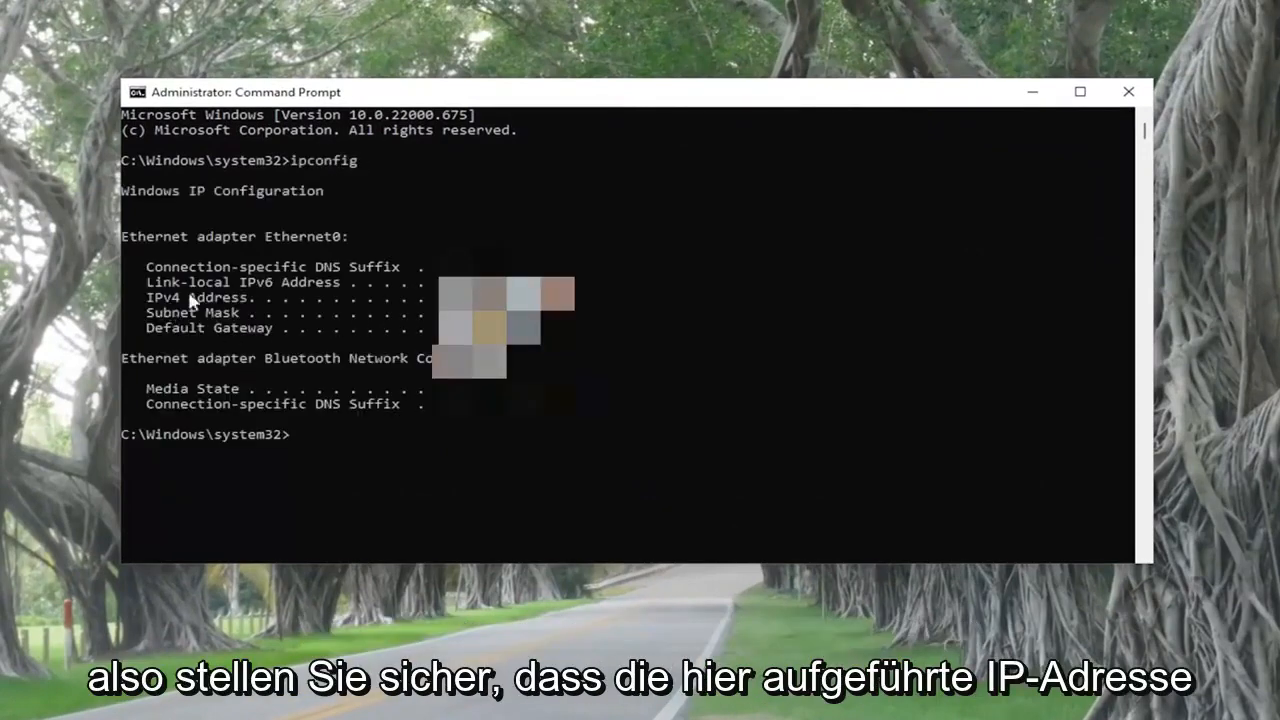
mouse_move(378, 318)
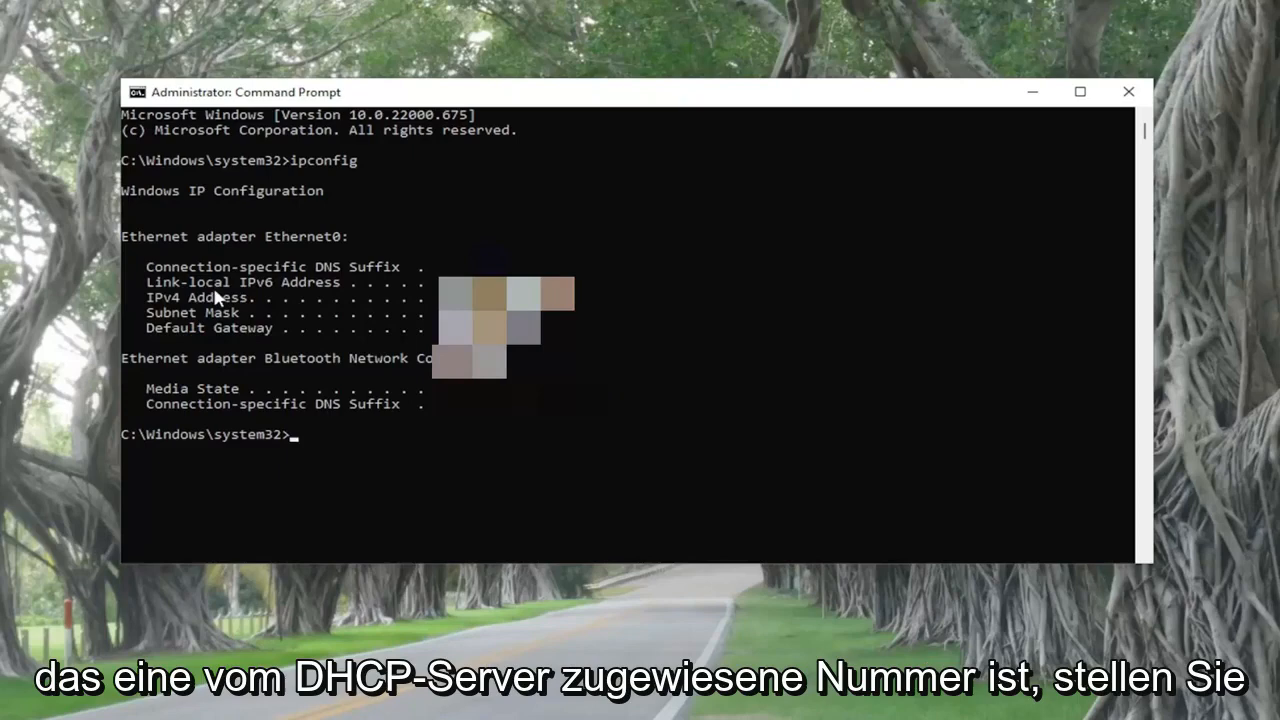
mouse_move(960, 368)
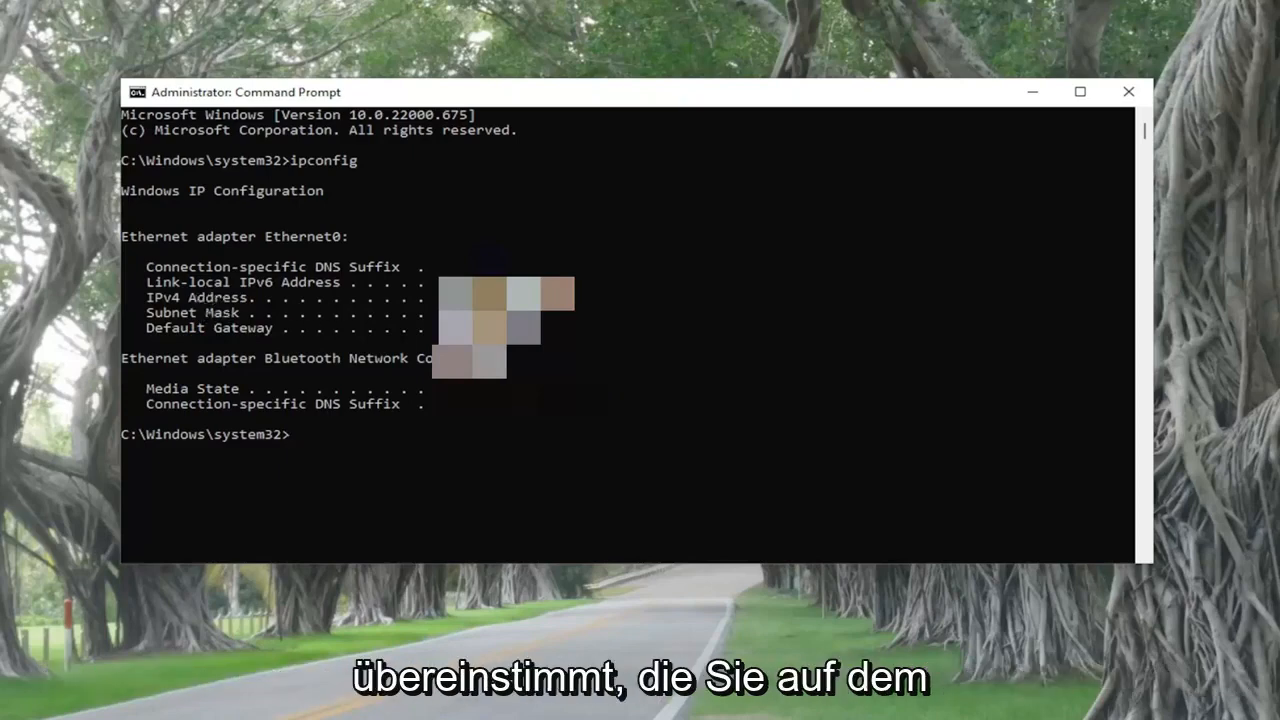
mouse_move(354, 453)
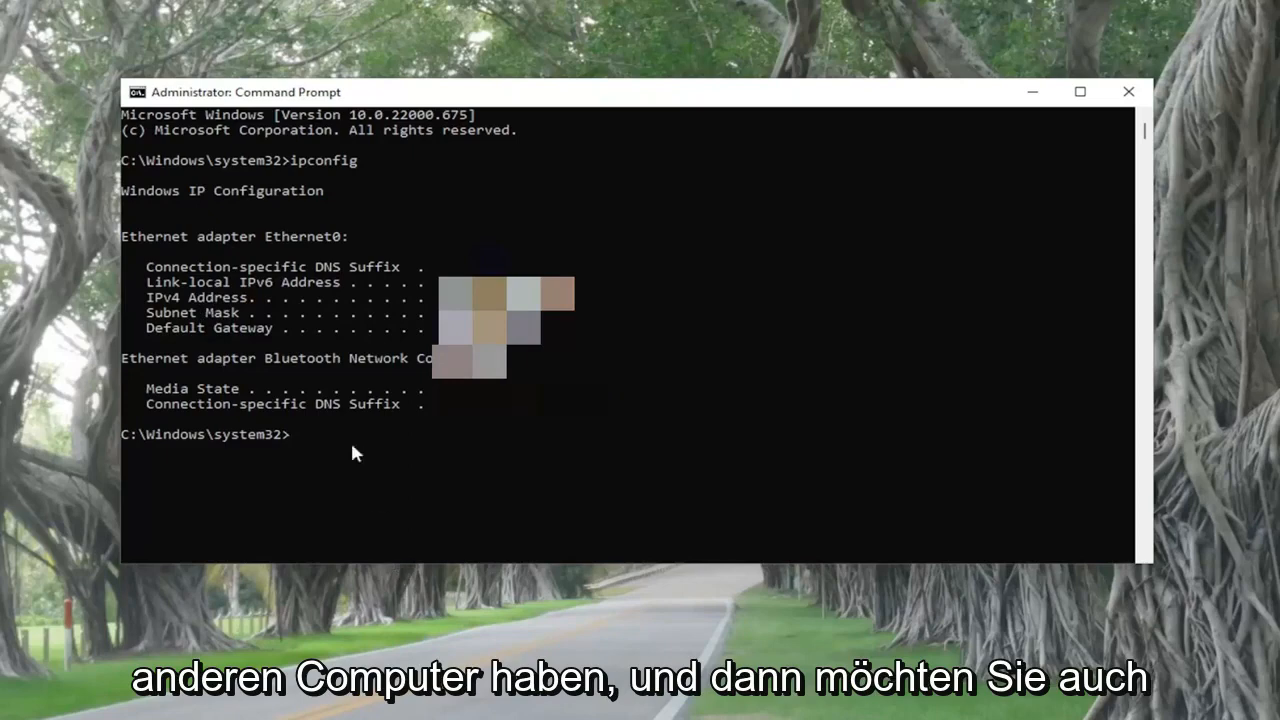
mouse_move(304, 460)
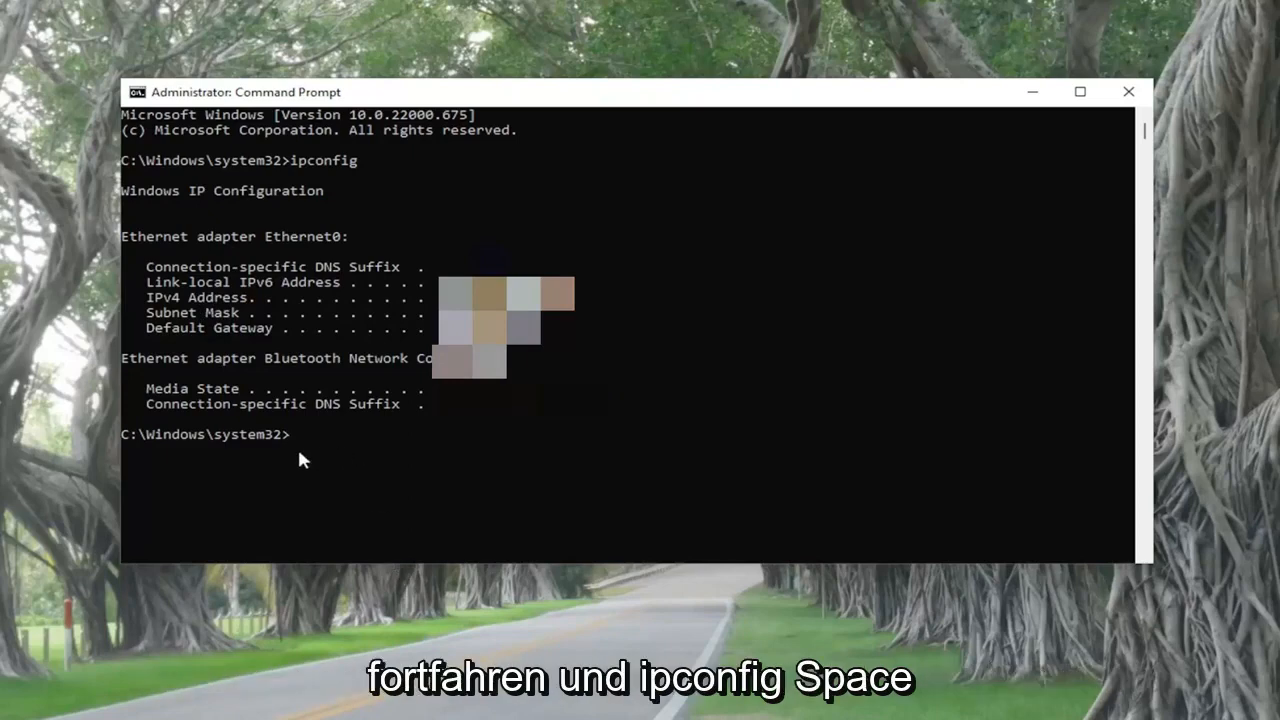